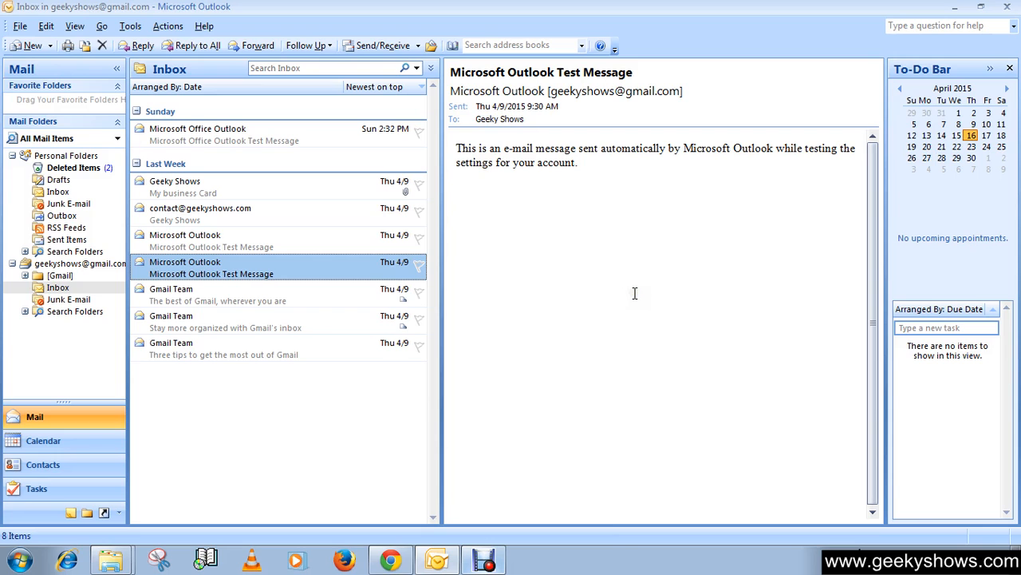
Open Outlook's Options dialog from the Tools menu.
{"action": "left_click", "coordinate": [130, 26]}
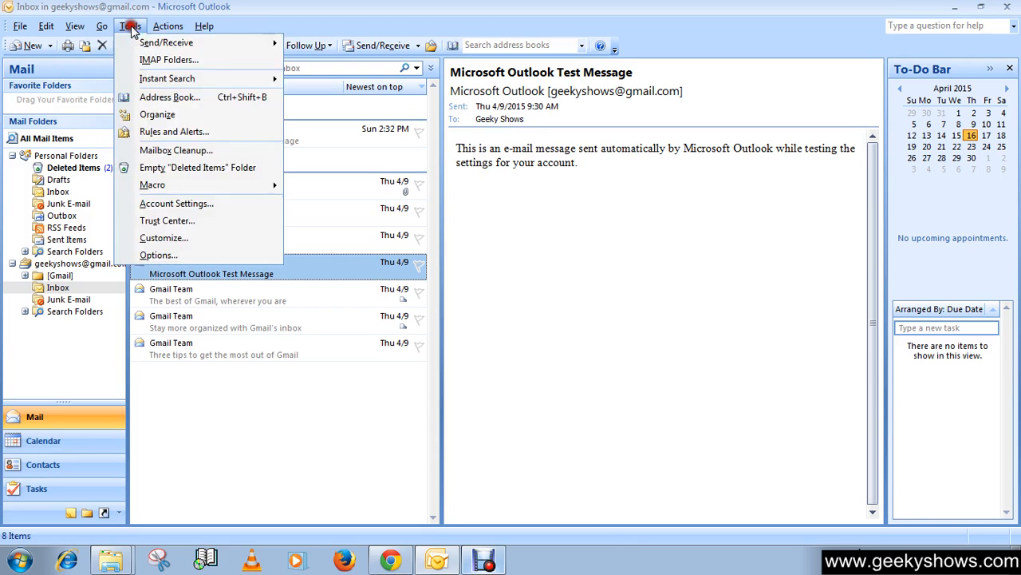
{"action": "left_click", "coordinate": [158, 255]}
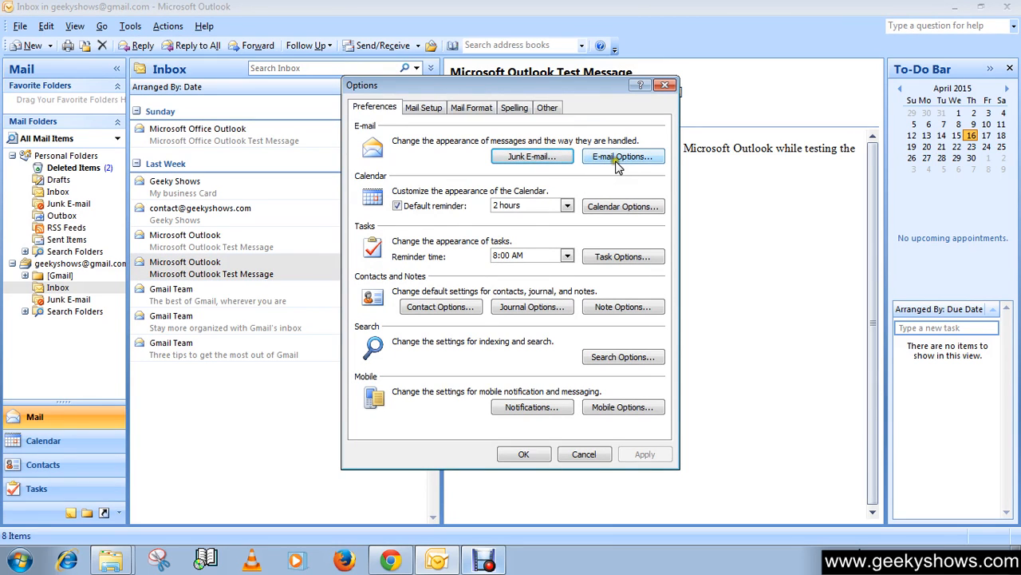
Open Advanced E-mail Options and turn on Display a New Mail Desktop Alert.
{"action": "left_click", "coordinate": [623, 156]}
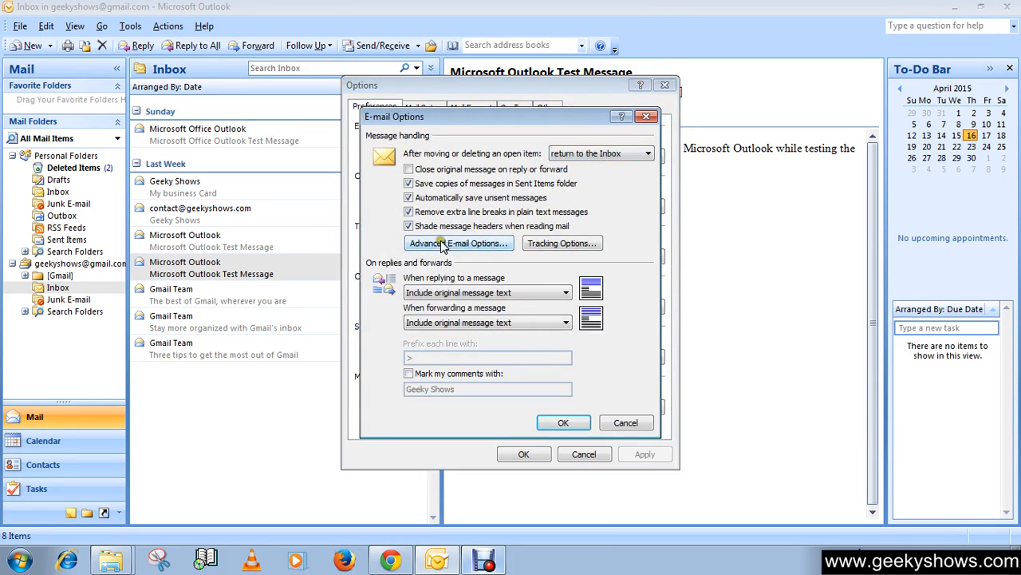
{"action": "left_click", "coordinate": [459, 242]}
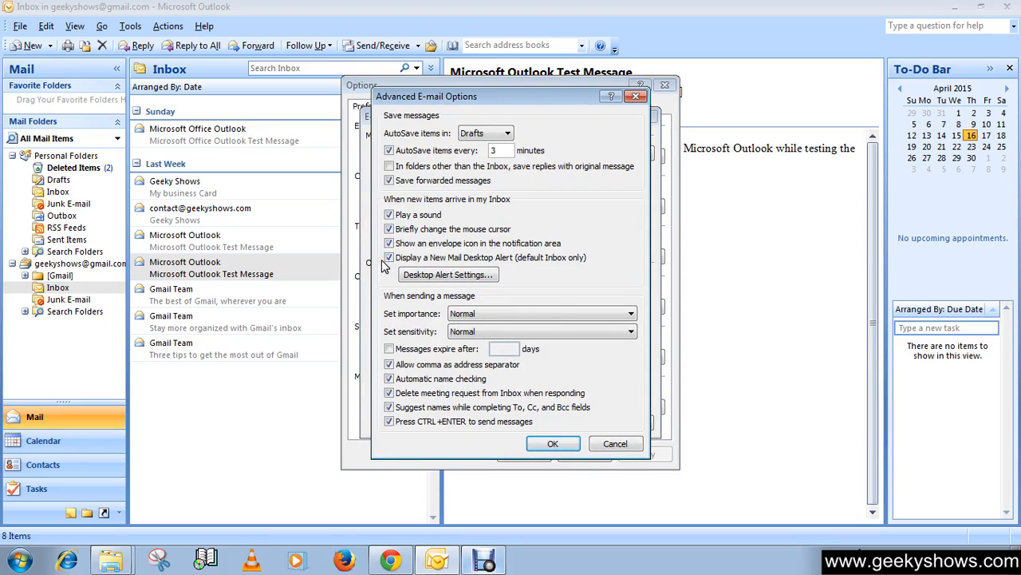
{"action": "left_click", "coordinate": [390, 257]}
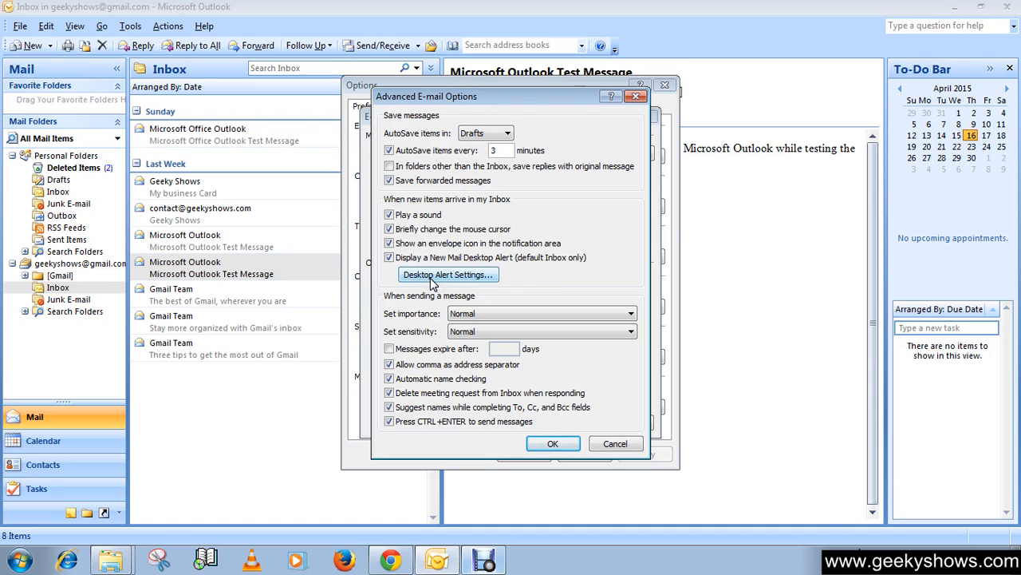
Set the desktop alert duration to 11 seconds, raise its transparency, and close all dialogs.
{"action": "left_click", "coordinate": [448, 274]}
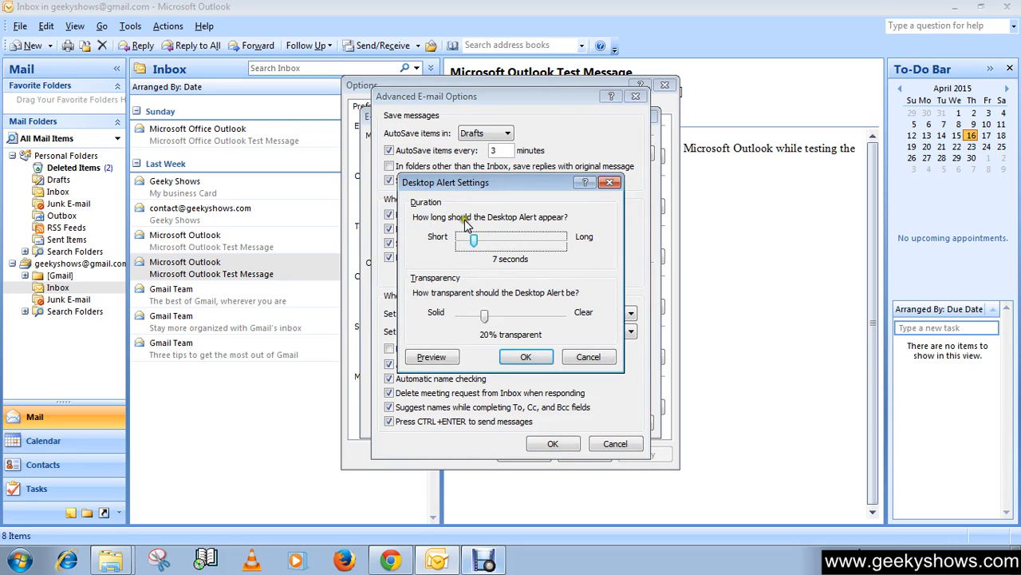
{"action": "mouse_move", "coordinate": [541, 231]}
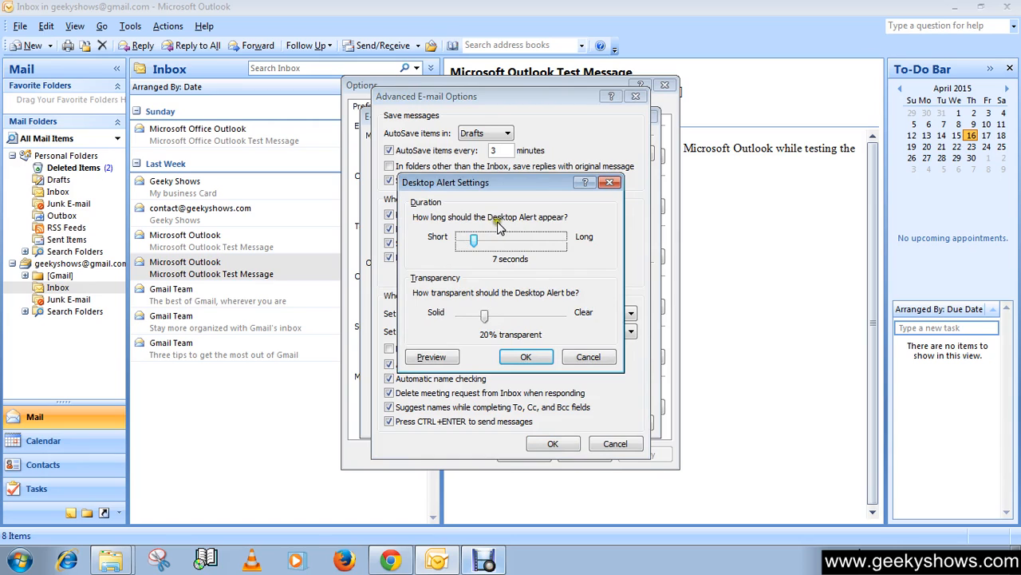
{"action": "left_click_drag", "start_coordinate": [473, 241], "coordinate": [476, 241]}
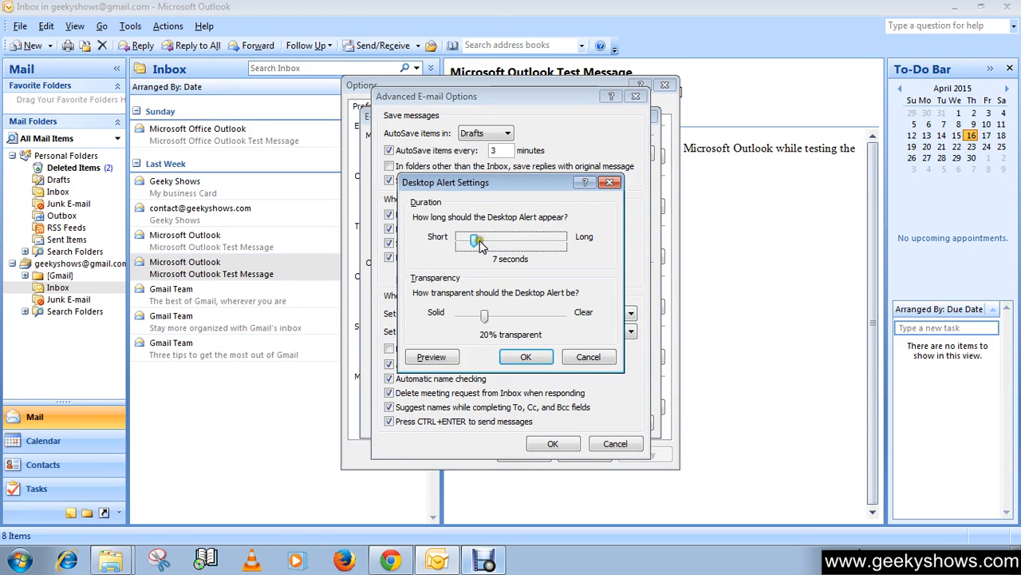
{"action": "left_click_drag", "start_coordinate": [476, 243], "coordinate": [499, 243]}
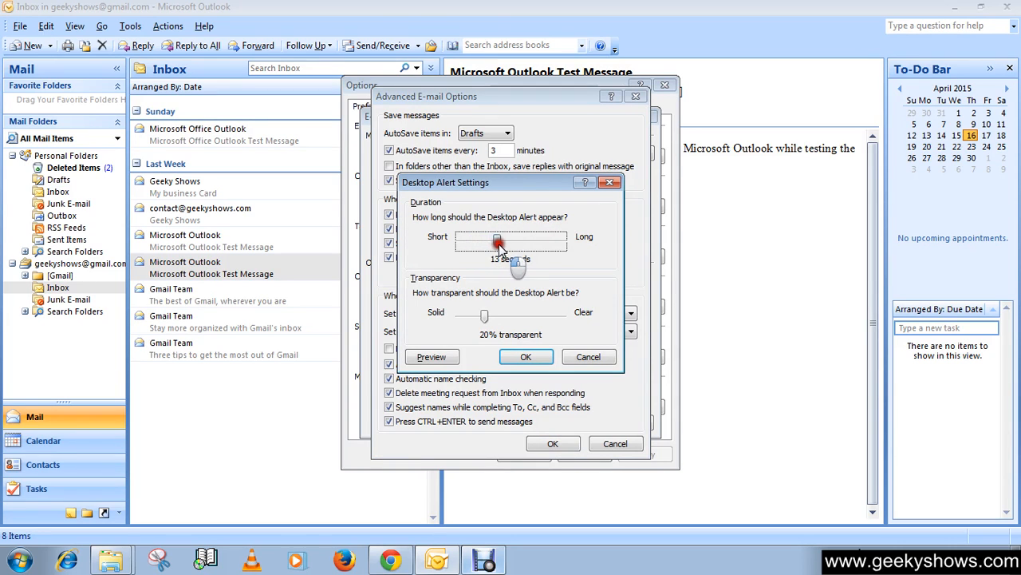
{"action": "left_click_drag", "start_coordinate": [498, 241], "coordinate": [489, 241]}
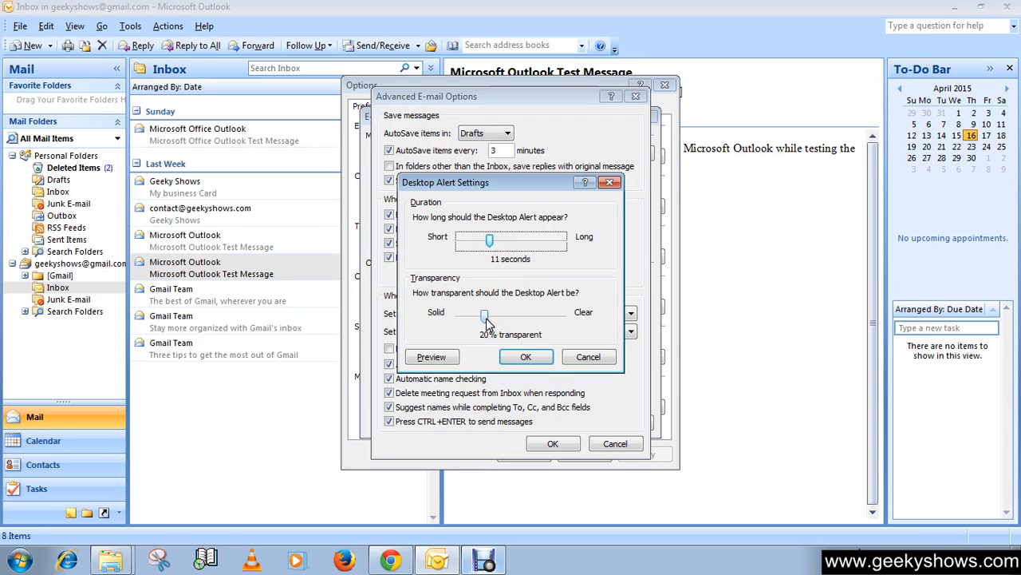
{"action": "left_click_drag", "start_coordinate": [483, 313], "coordinate": [490, 317]}
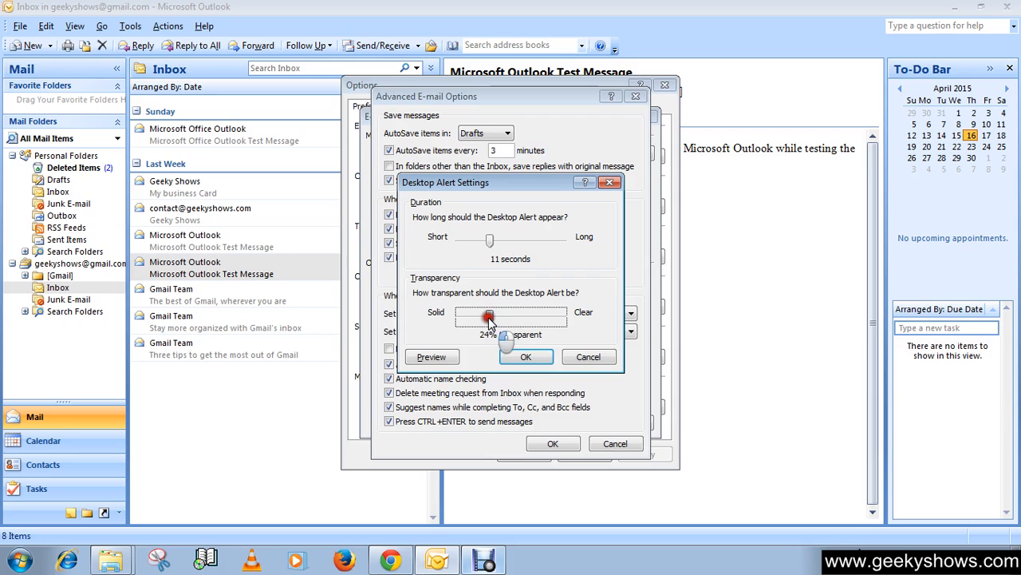
{"action": "left_click_drag", "start_coordinate": [490, 320], "coordinate": [487, 320]}
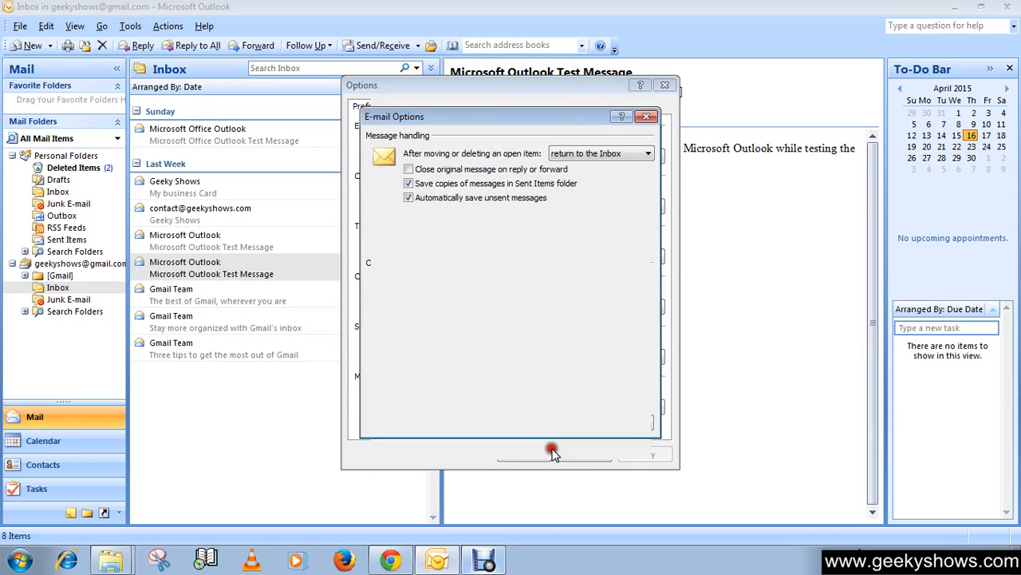
{"action": "left_click", "coordinate": [554, 448]}
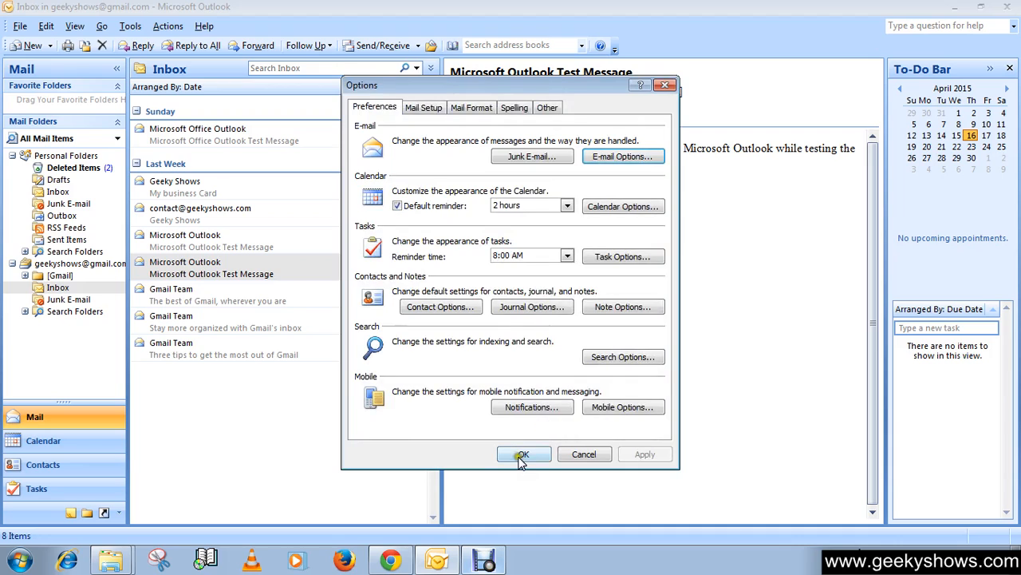
{"action": "left_click", "coordinate": [523, 454]}
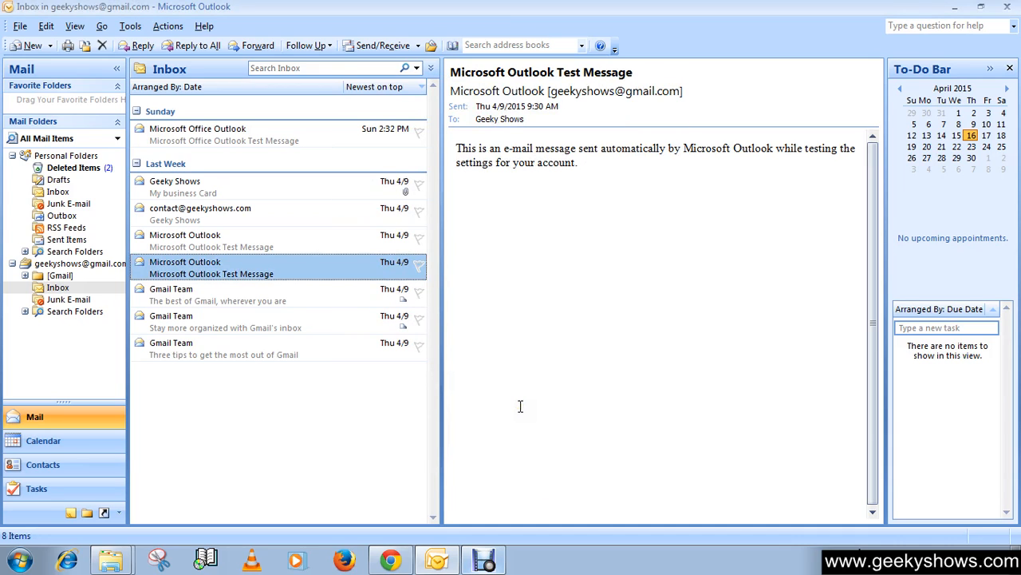